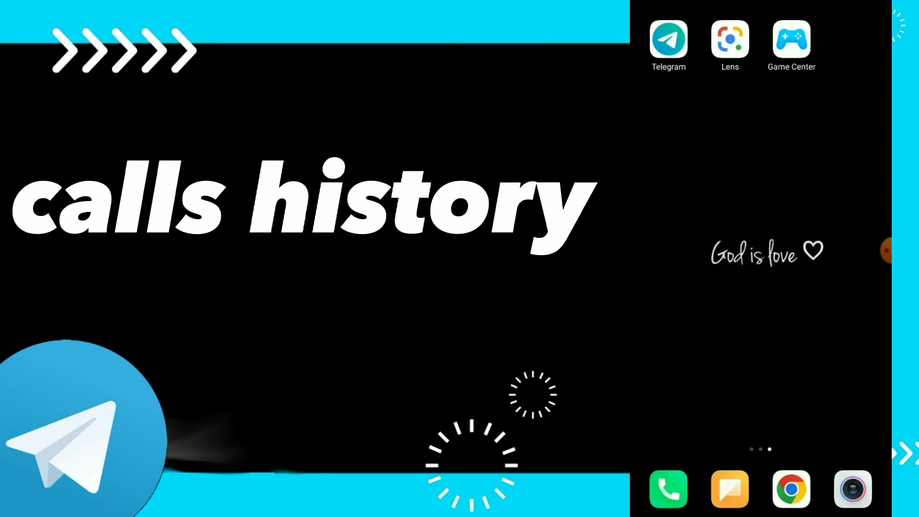
# Step: Launch Telegram from the home screen and bring up its side menu
pyautogui.click(668, 39)
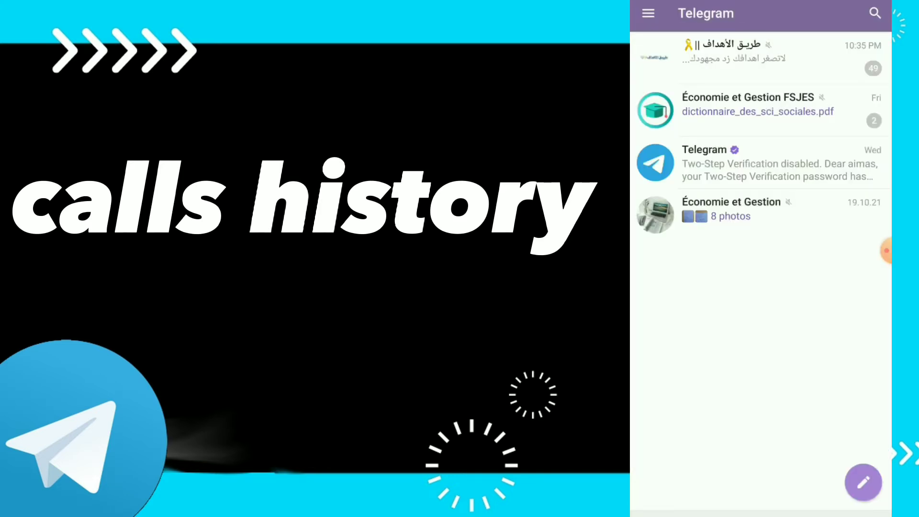
pyautogui.click(647, 13)
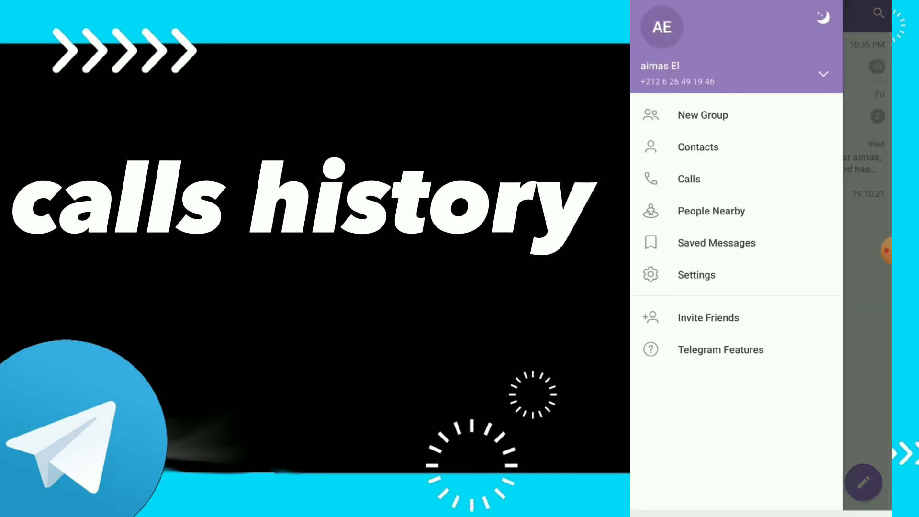
# Step: View the Calls history (no recent calls) and return to the chat list
pyautogui.click(689, 179)
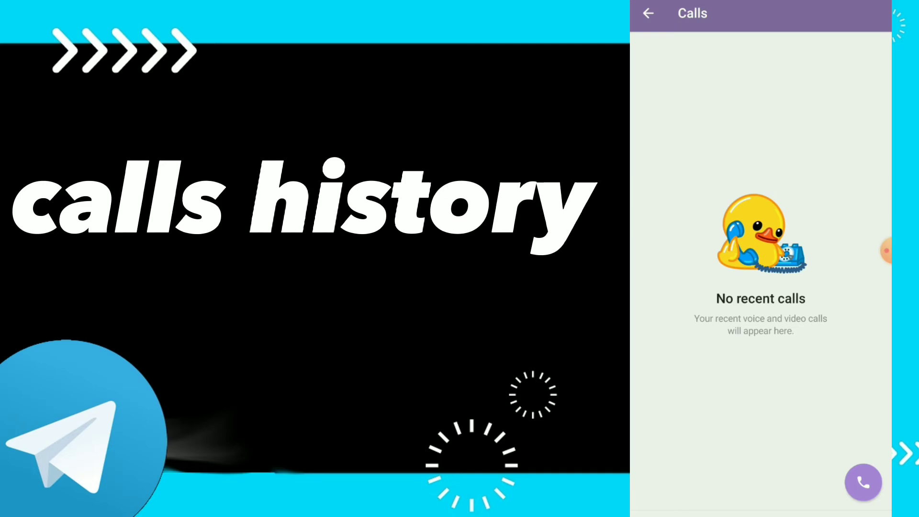
pyautogui.click(649, 13)
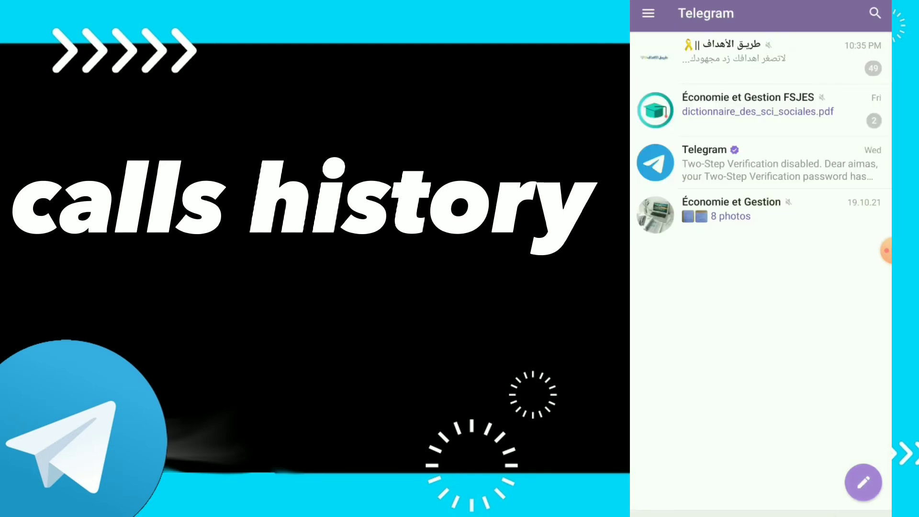